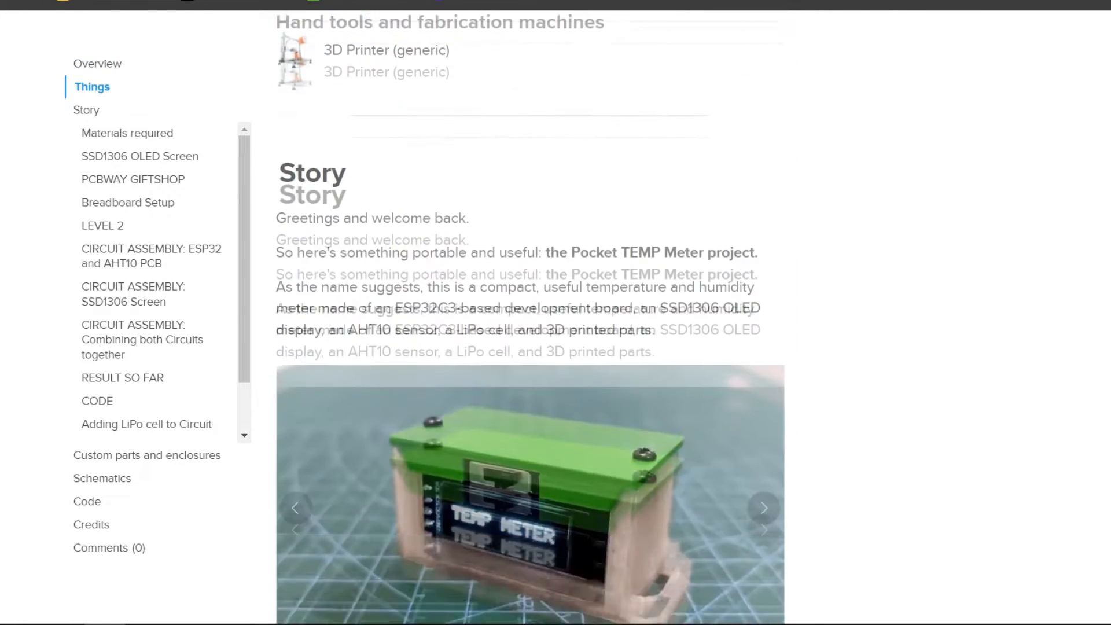
Scroll the Pocket TEMP Meter page down to the Story description and meter photo.
{"action": "scroll", "scroll_direction": "down", "scroll_amount": 3}
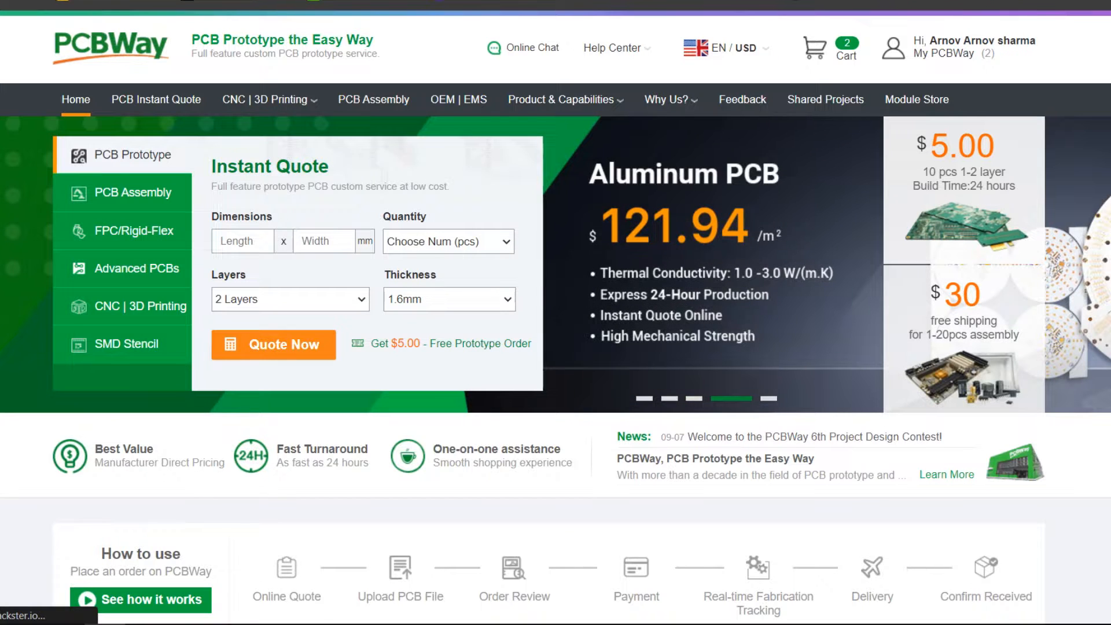
Preview the CNC | 3D Printing menu, then scroll to statistics, partners and featured projects.
{"action": "left_click", "coordinate": [263, 99]}
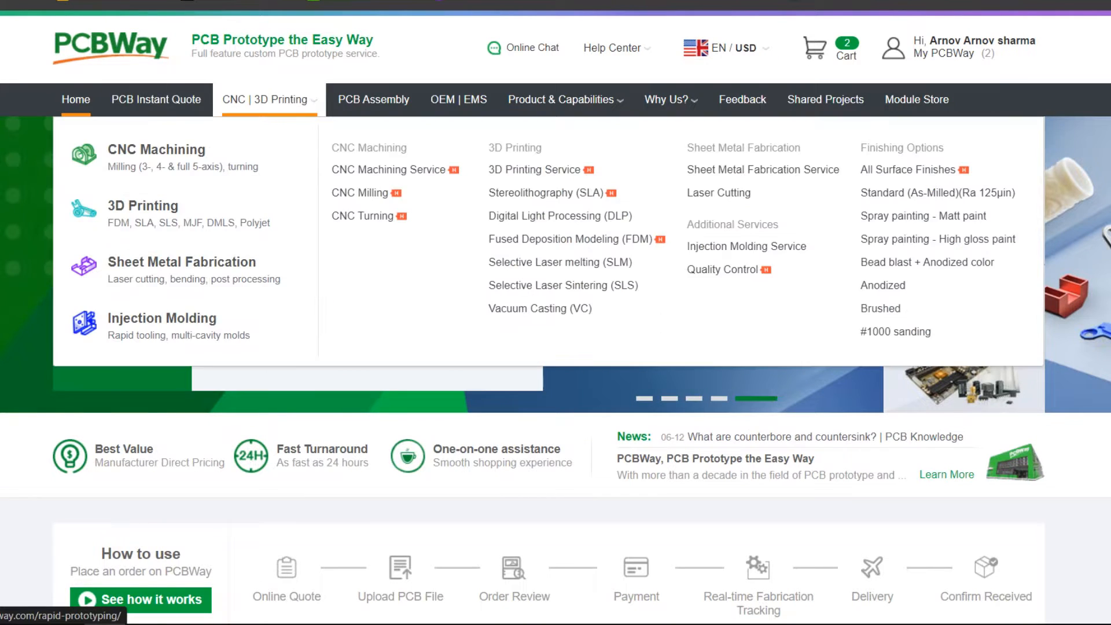
{"action": "left_click", "coordinate": [373, 98]}
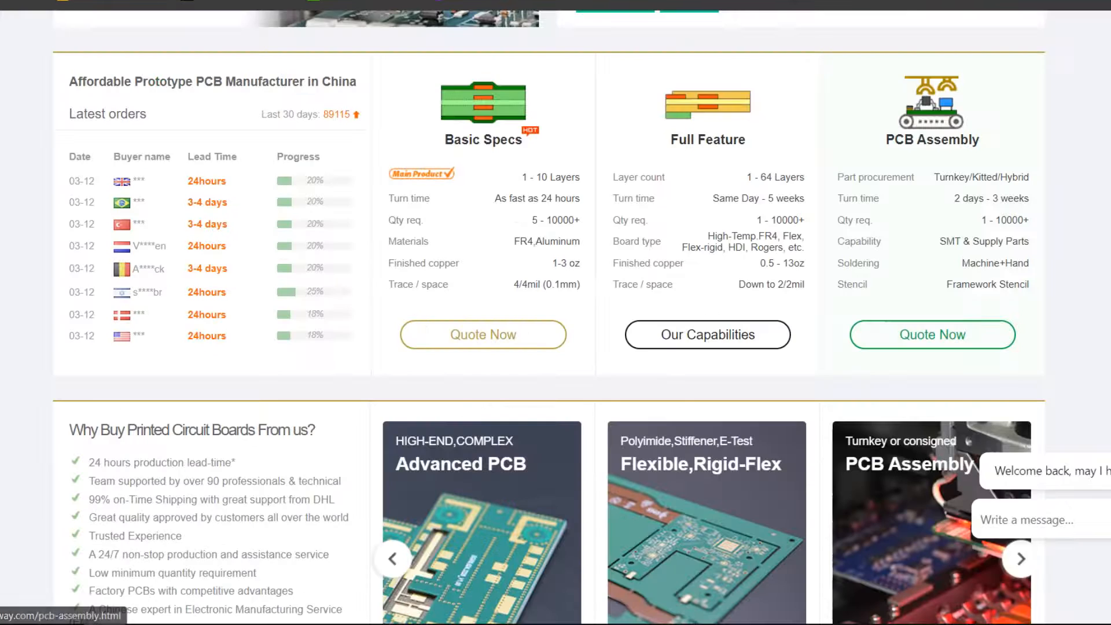
{"action": "scroll", "scroll_direction": "down", "scroll_amount": 3}
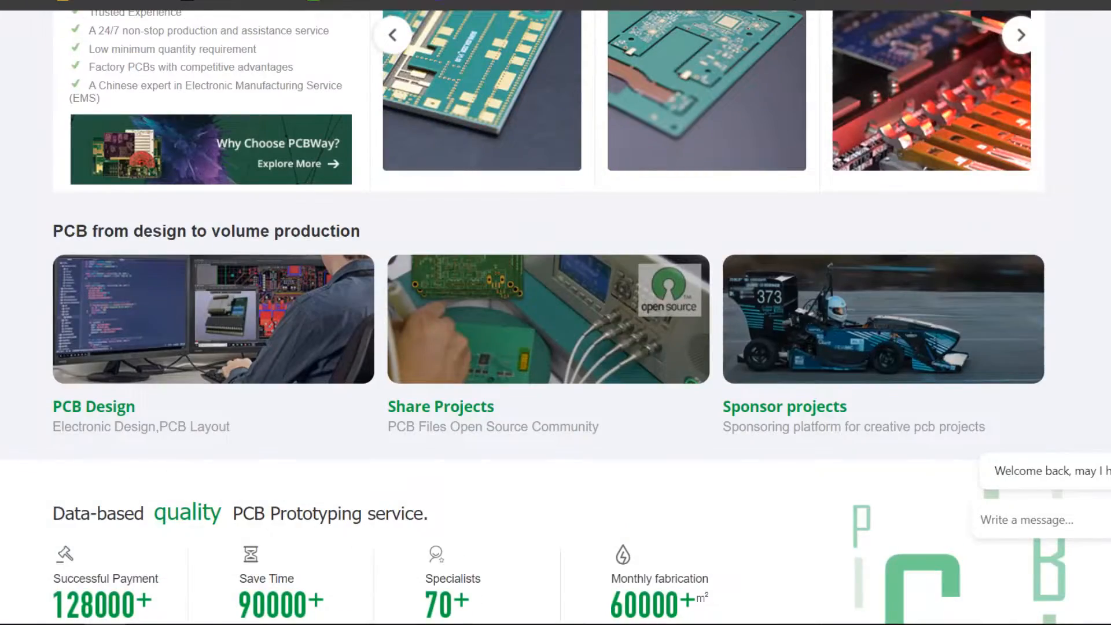
{"action": "scroll", "scroll_direction": "down", "scroll_amount": 3}
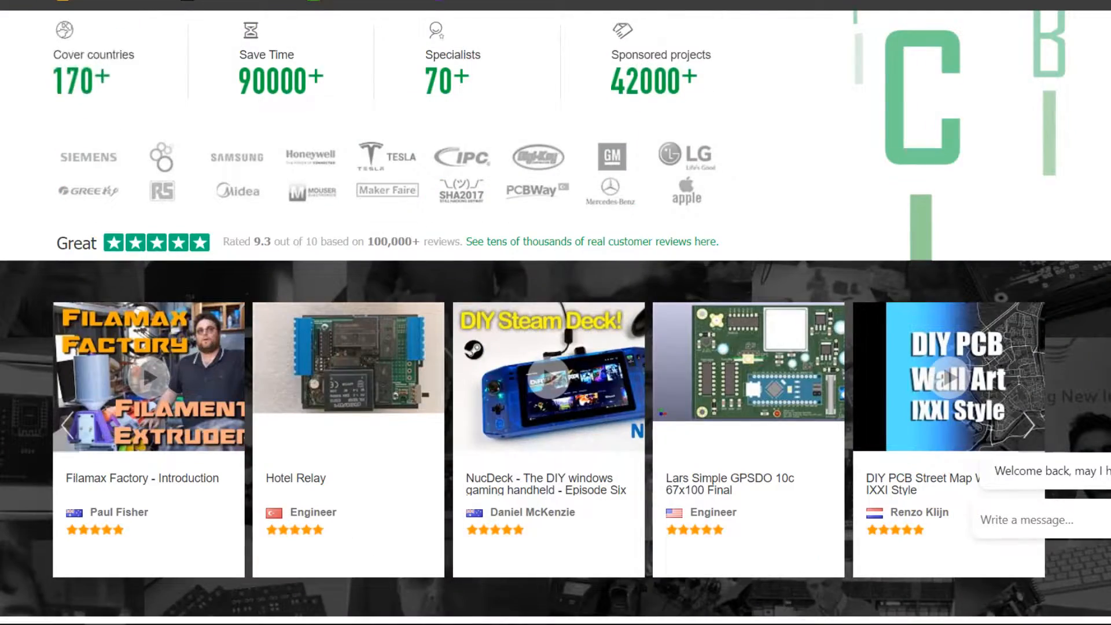